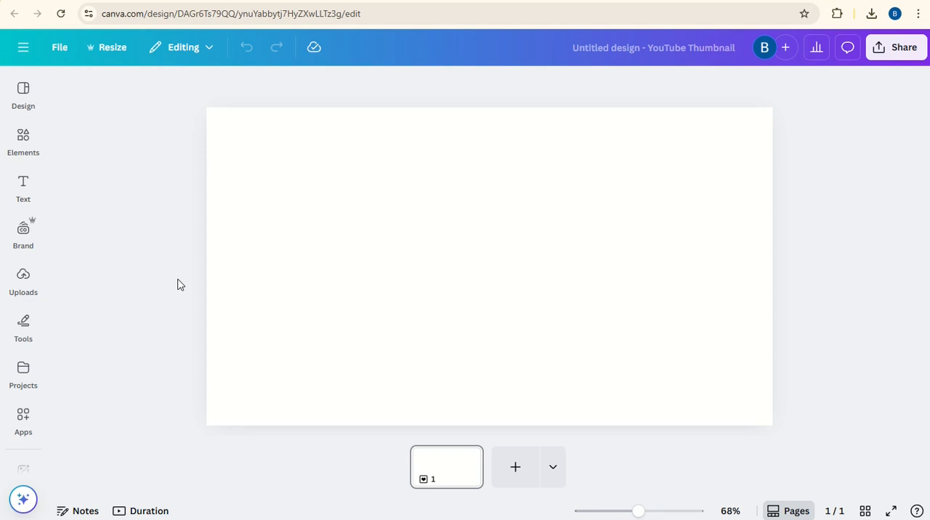
Step: Rerun the ANIME BACKGROUND element search and add the sunny blue sky photo as the thumbnail background
left_click(23, 139)
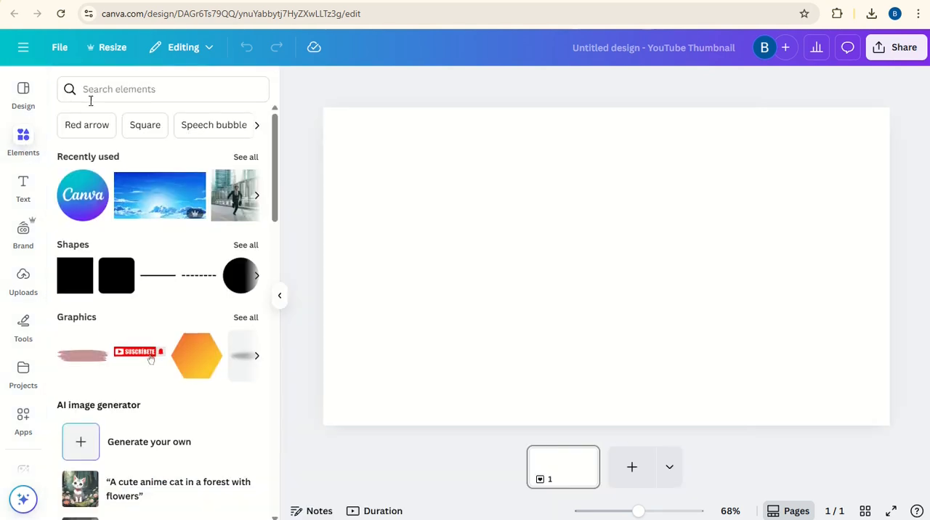
left_click(162, 88)
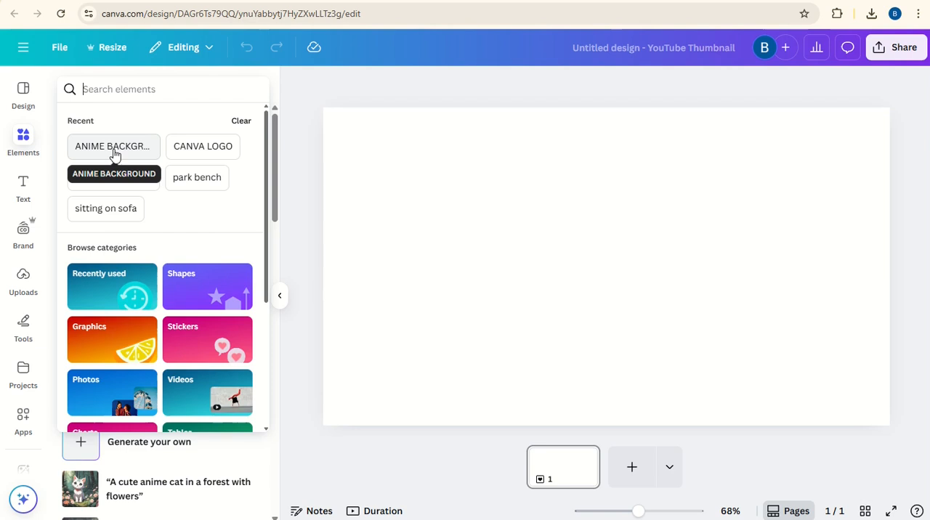
left_click(113, 145)
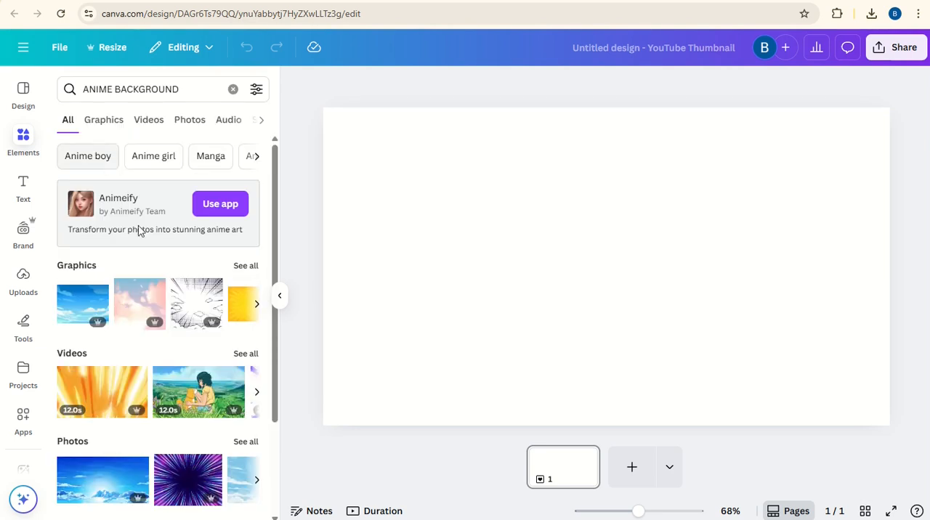
scroll("down", 3)
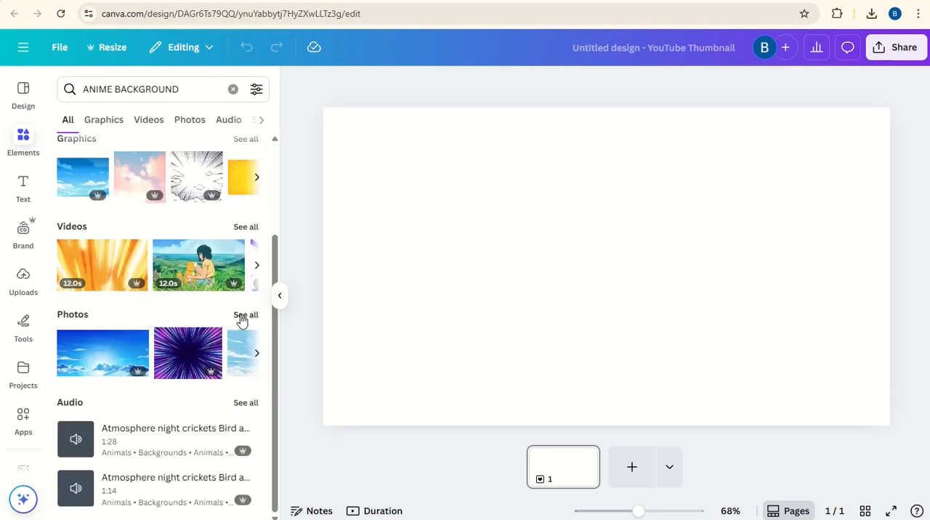
left_click(245, 315)
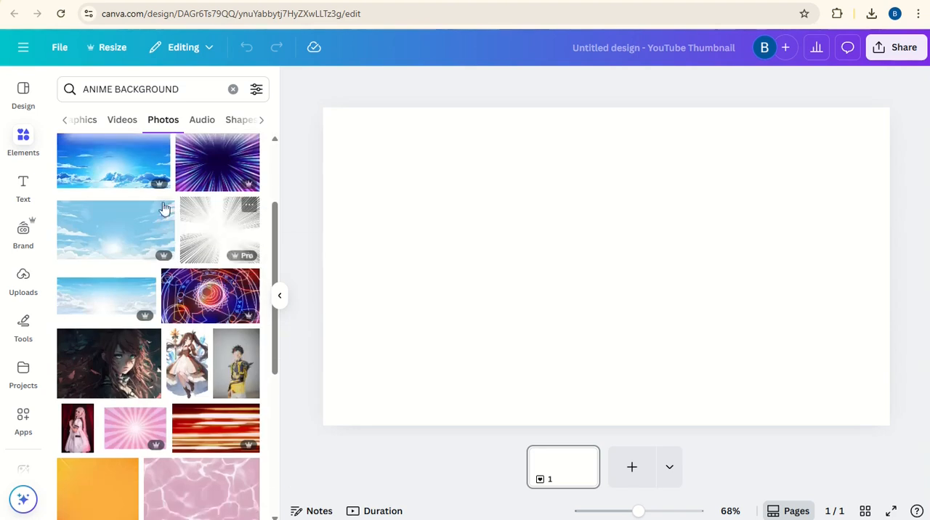
left_click(113, 161)
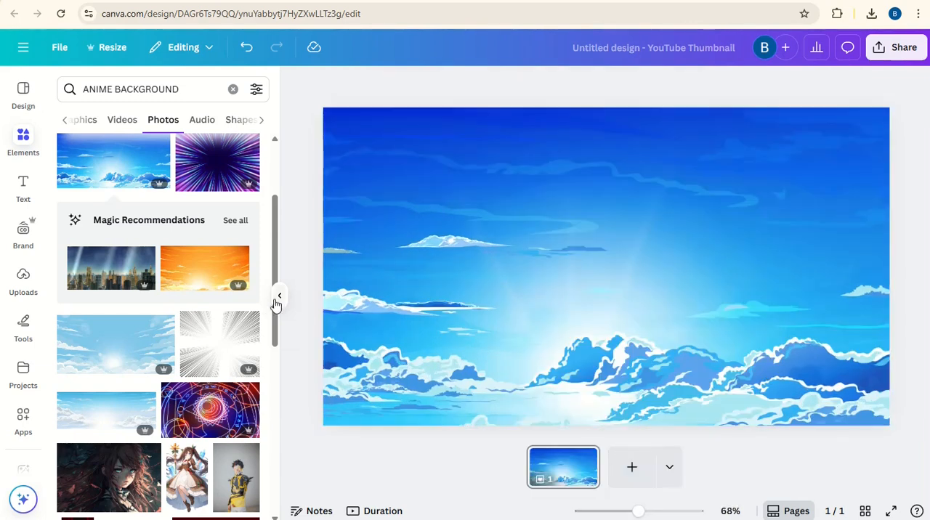
Step: Add a body text box reading 'anime' and enlarge it to about 172 across the sky
left_click(279, 296)
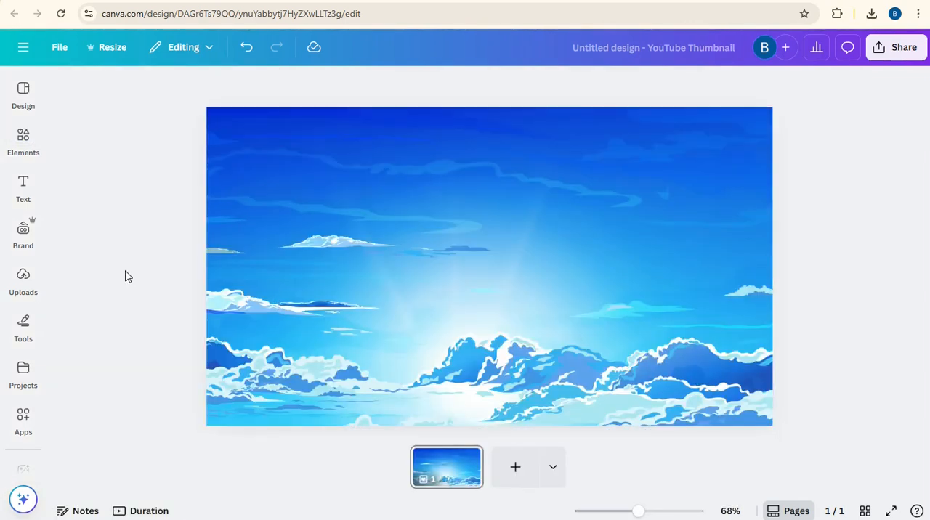
left_click(24, 187)
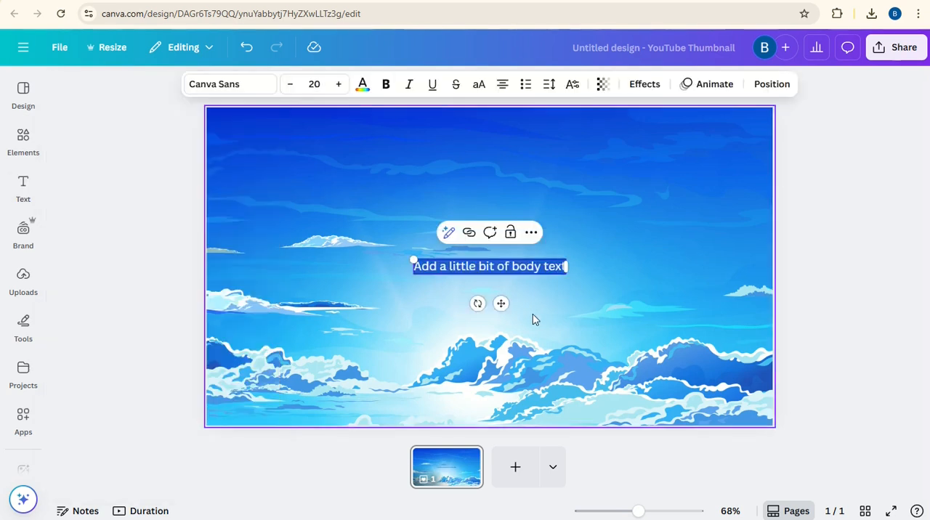
mouse_move(500, 302)
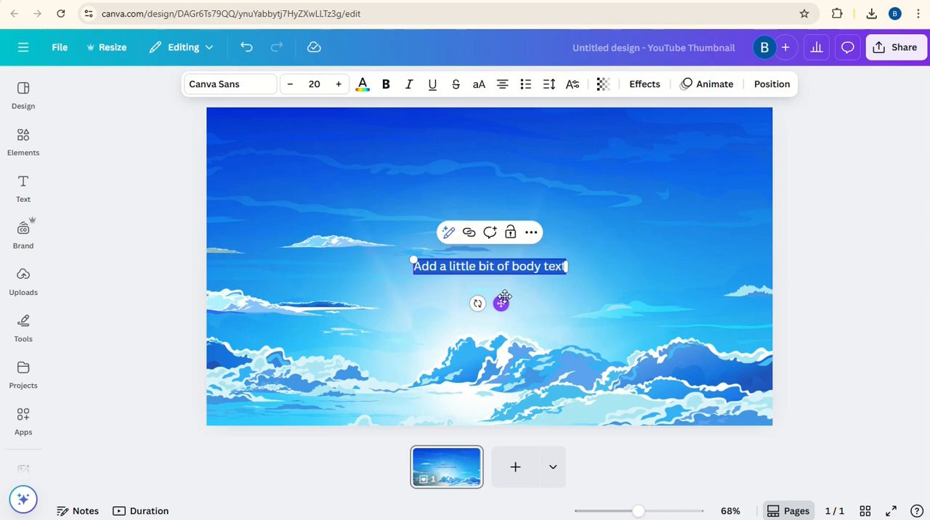
type("anime")
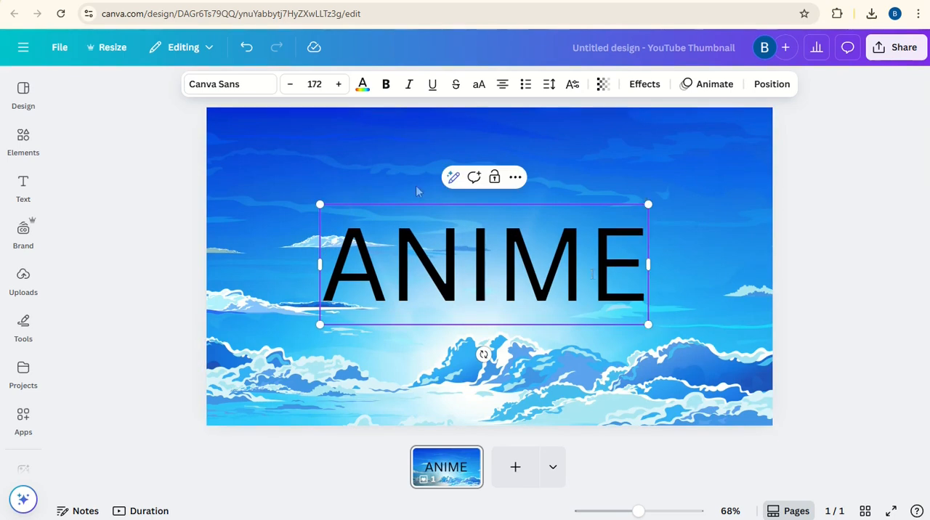
mouse_move(214, 84)
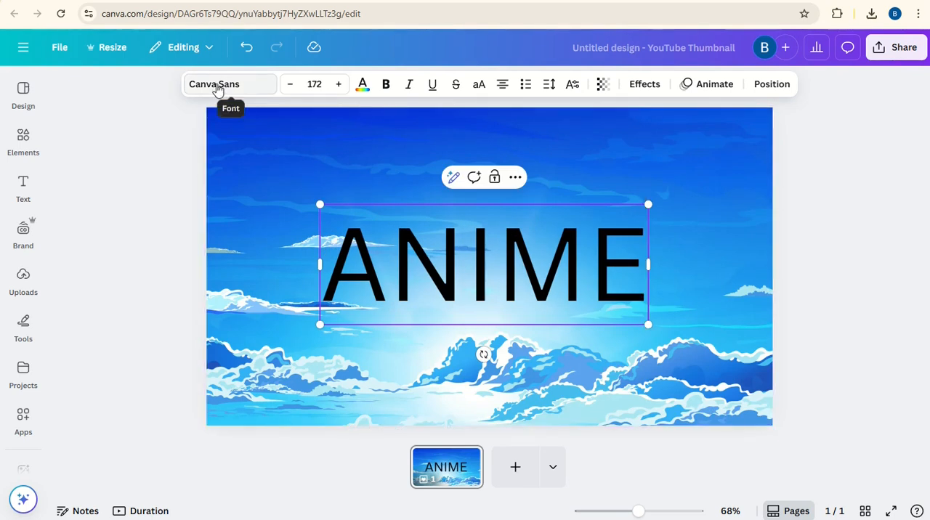
Step: Search fonts for 'japanese' and apply AR P悠々ゴシック体E to the ANIME text
left_click(218, 85)
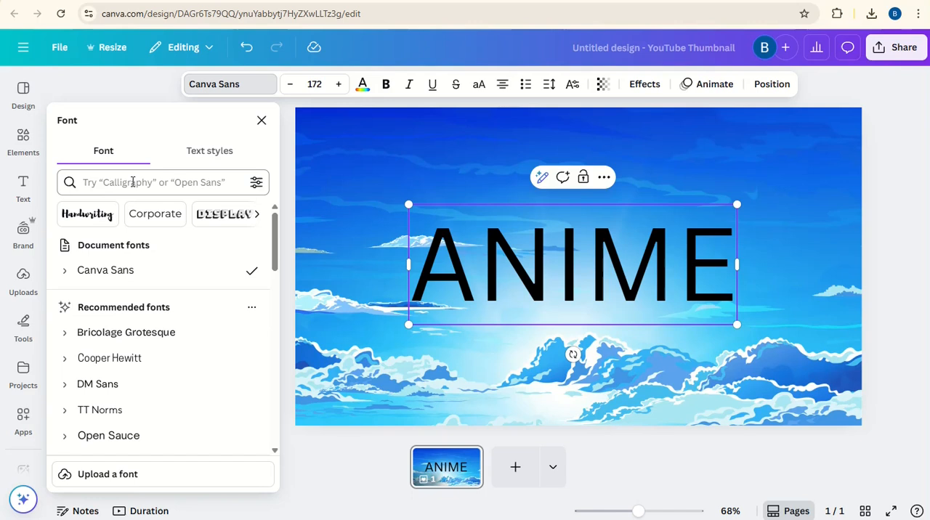
left_click(152, 183)
type("japanese")
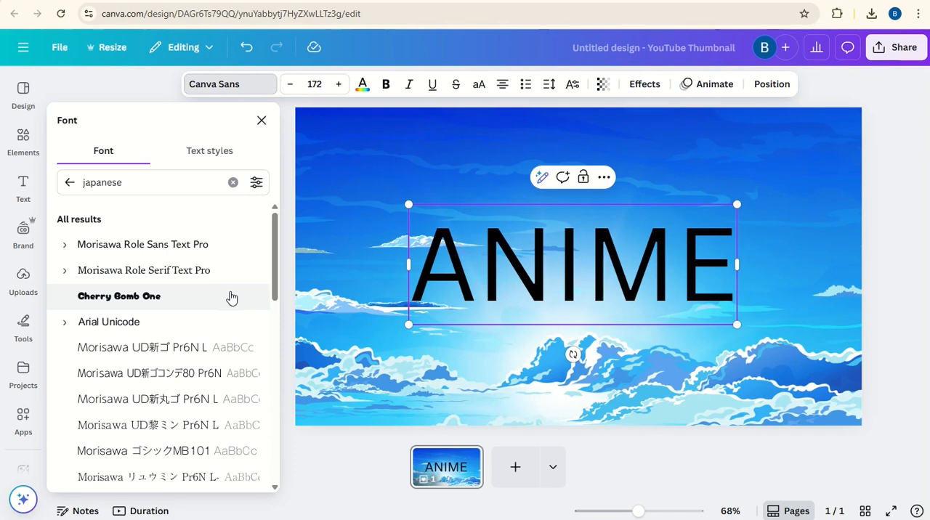
scroll("down", 3)
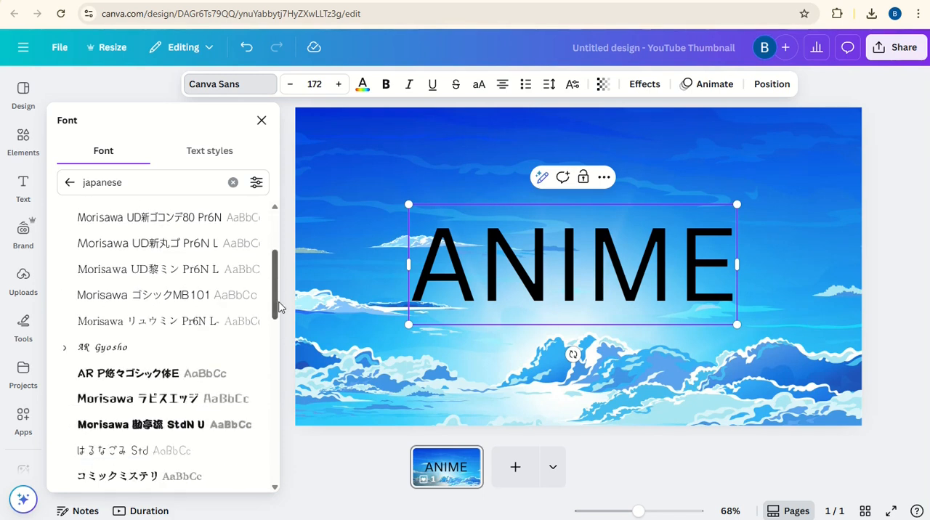
mouse_move(138, 372)
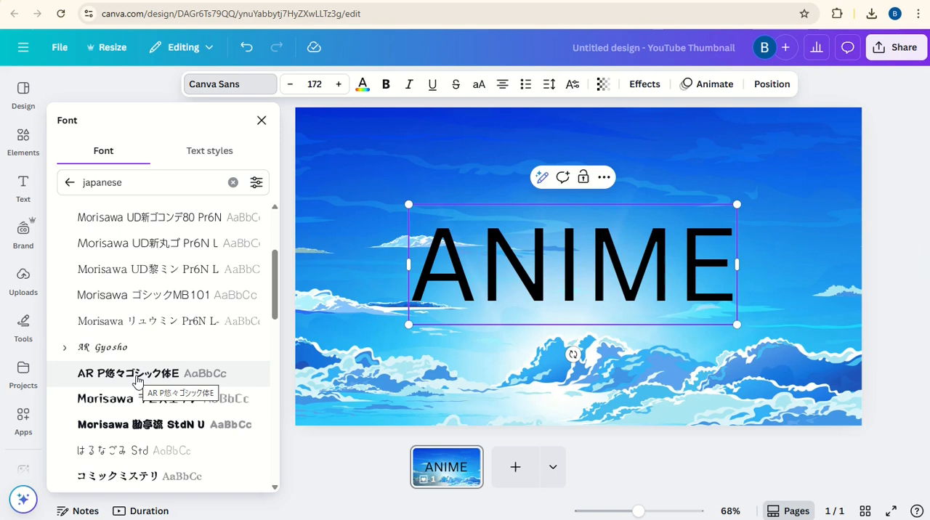
left_click(128, 371)
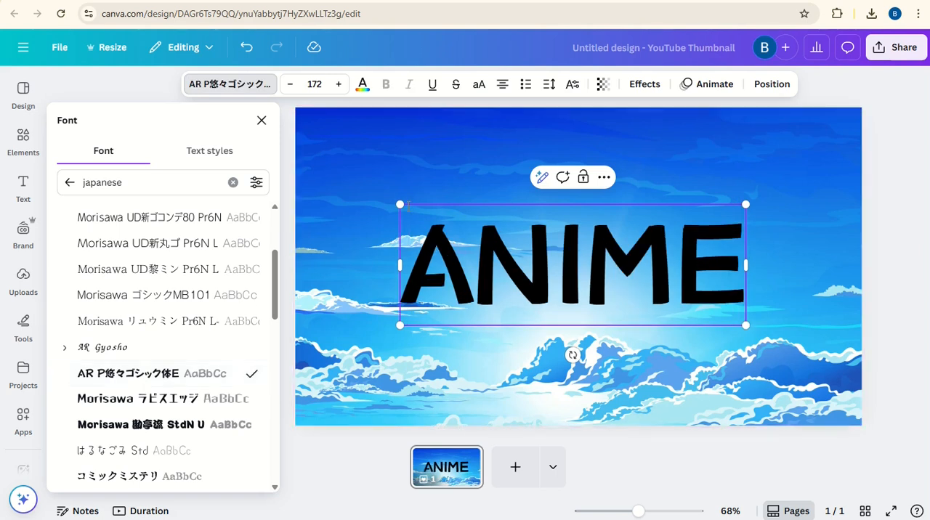
left_click(337, 84)
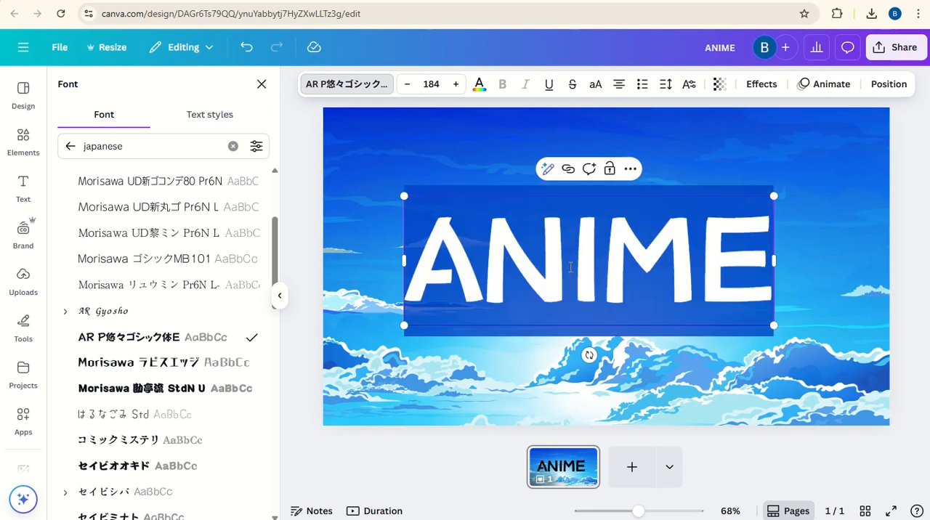
Step: Colour the ANIME lettering pink and raise its outline thickness to the maximum of 200
left_click(479, 84)
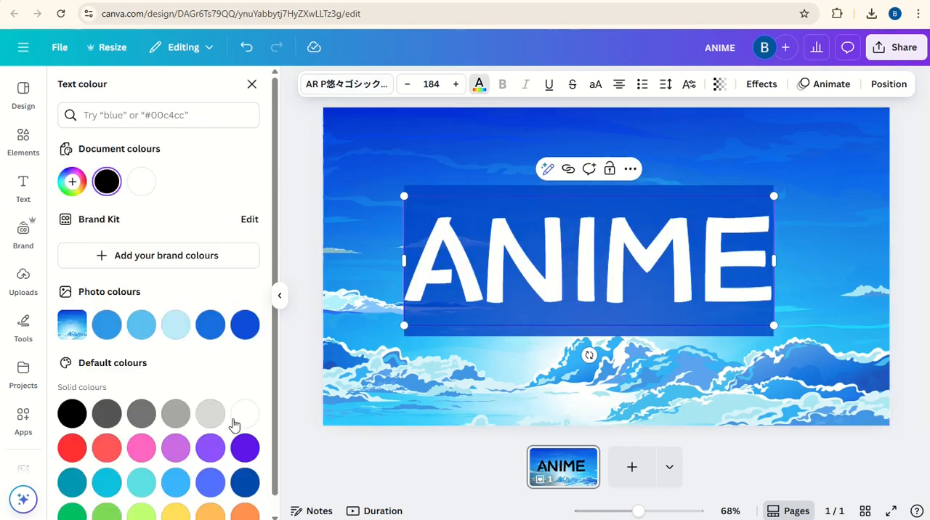
left_click(141, 448)
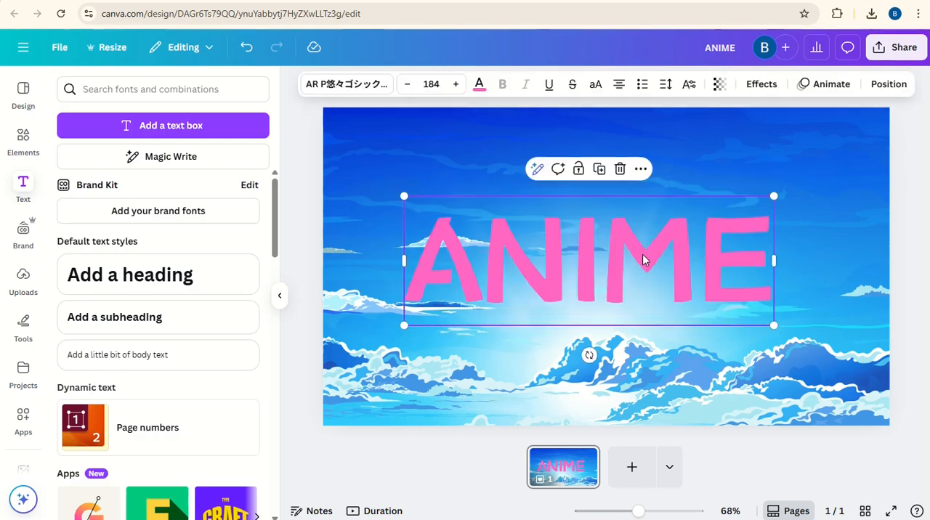
mouse_move(762, 84)
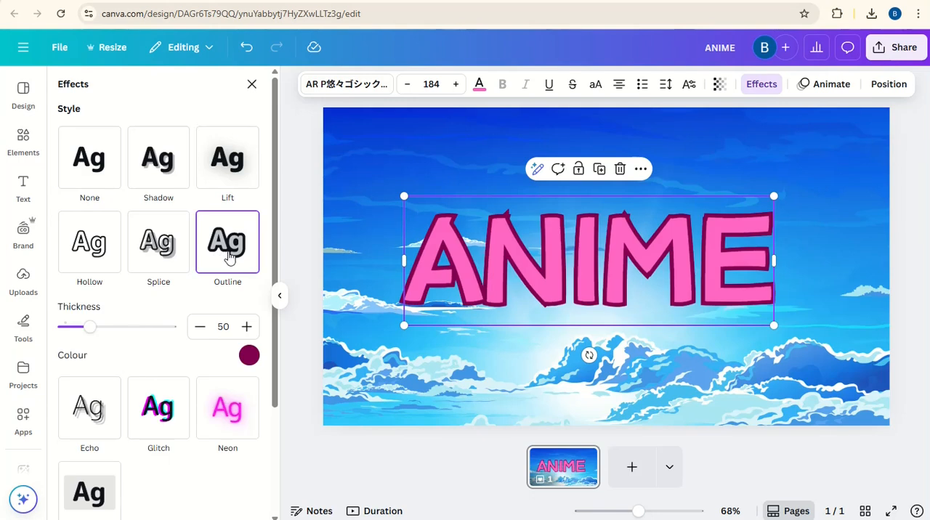
left_click_drag(90, 327, 137, 327)
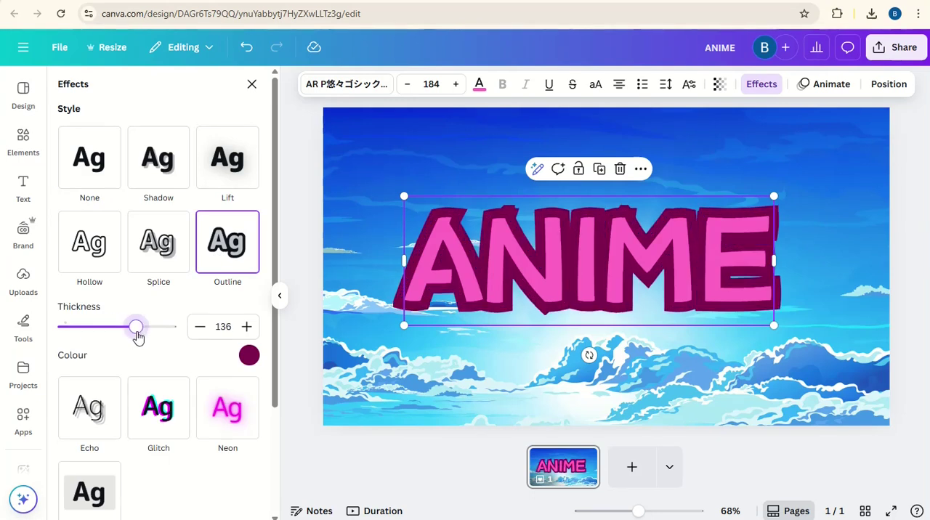
left_click_drag(137, 327, 170, 327)
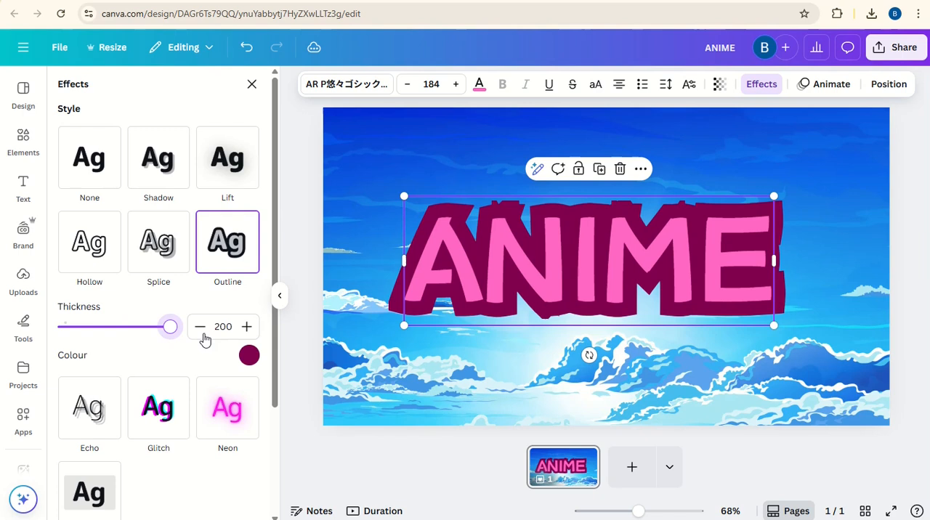
Step: Make the outline dark blue and duplicate the text below the original
left_click(249, 355)
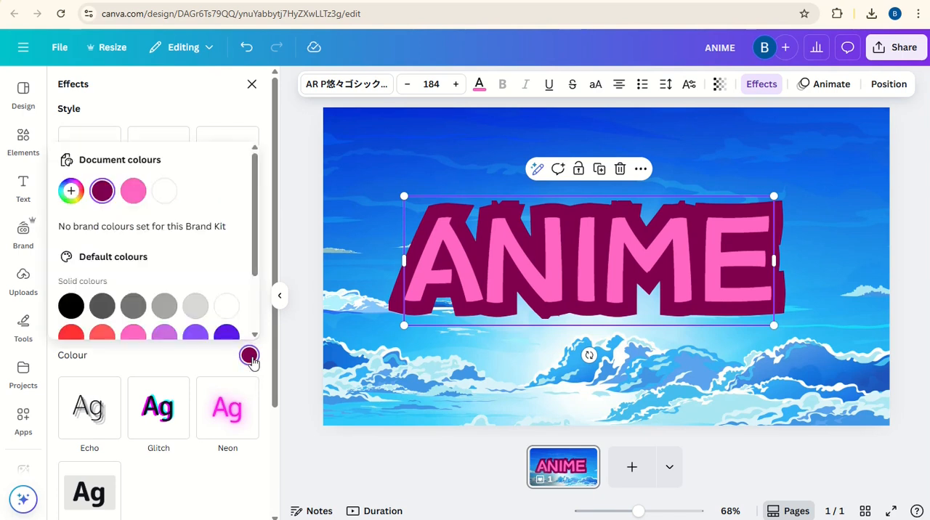
scroll("down", 3)
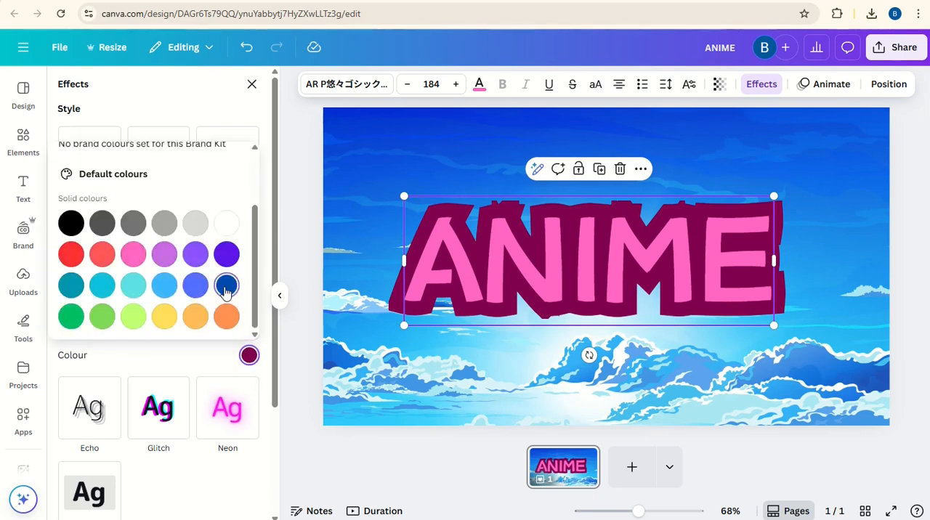
left_click(23, 185)
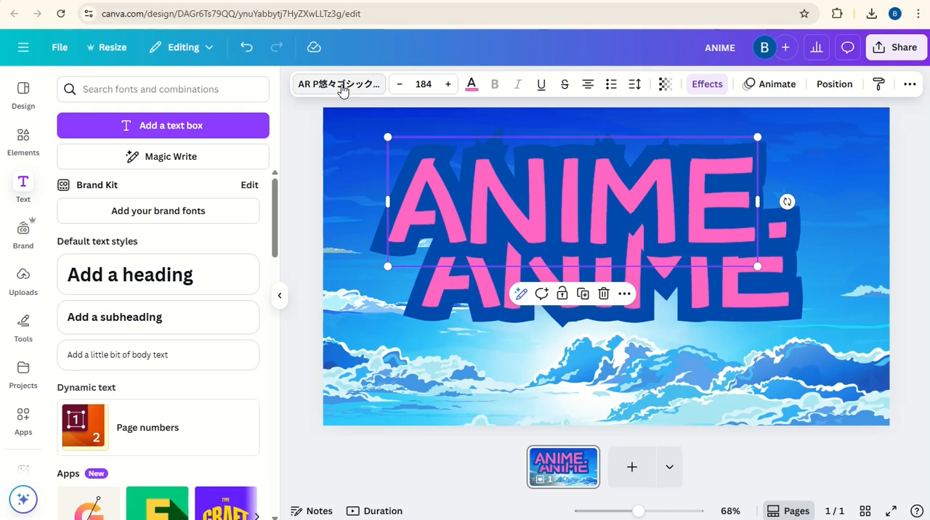
Step: Try セイビオオキド on the upper ANIME text, then settle on the セイビミナト font
left_click(339, 84)
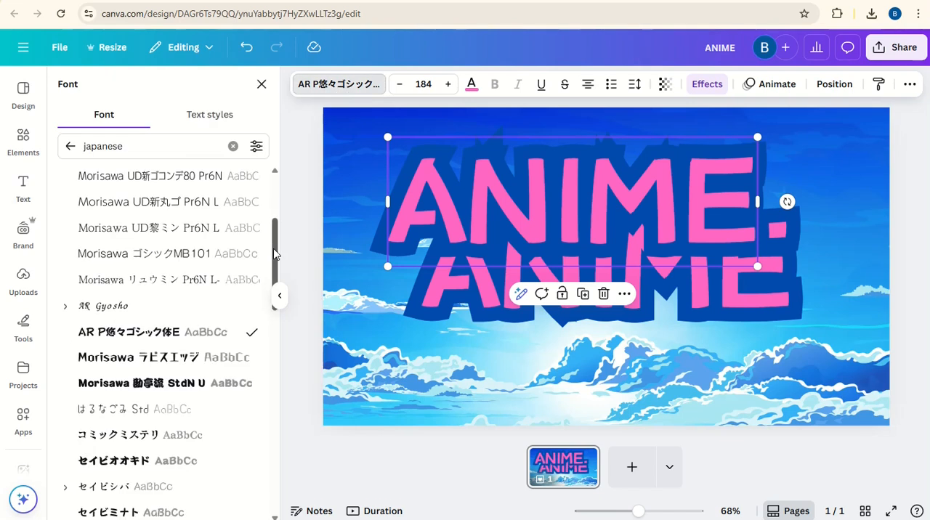
scroll("down", 3)
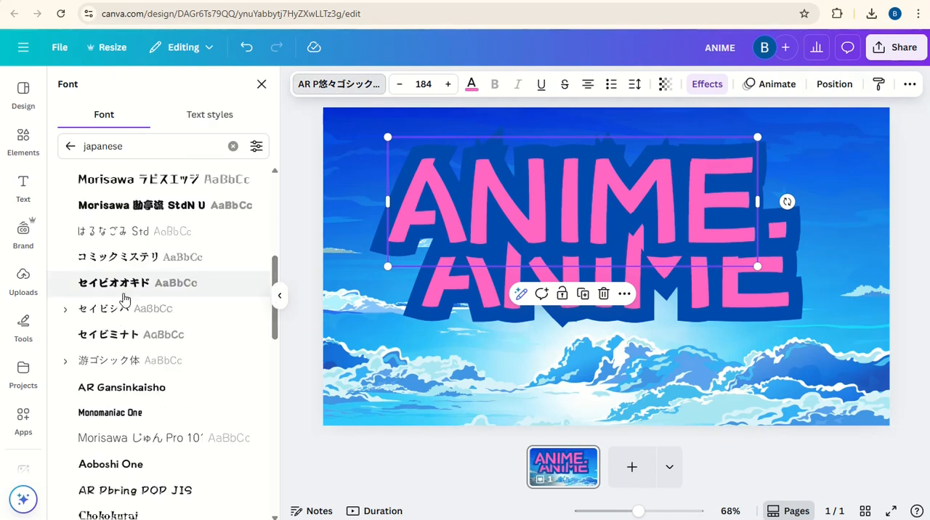
left_click(113, 283)
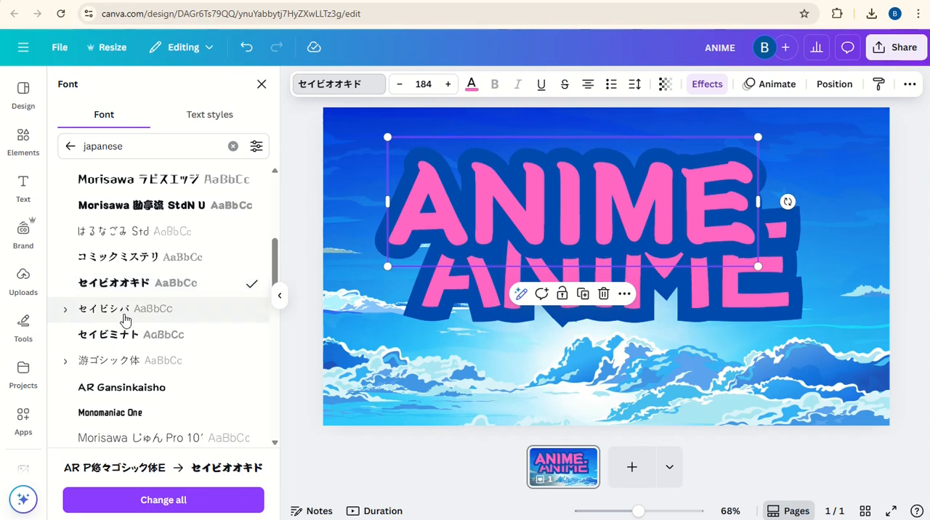
left_click(107, 335)
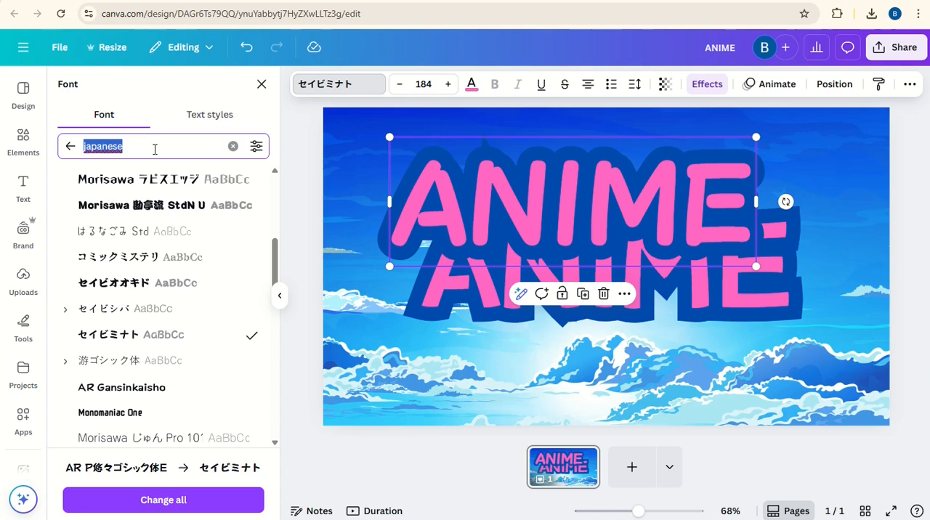
Step: Search fonts for 'korea', try 궁서체, then apply Gasoek One to the upper ANIME text
type("korean")
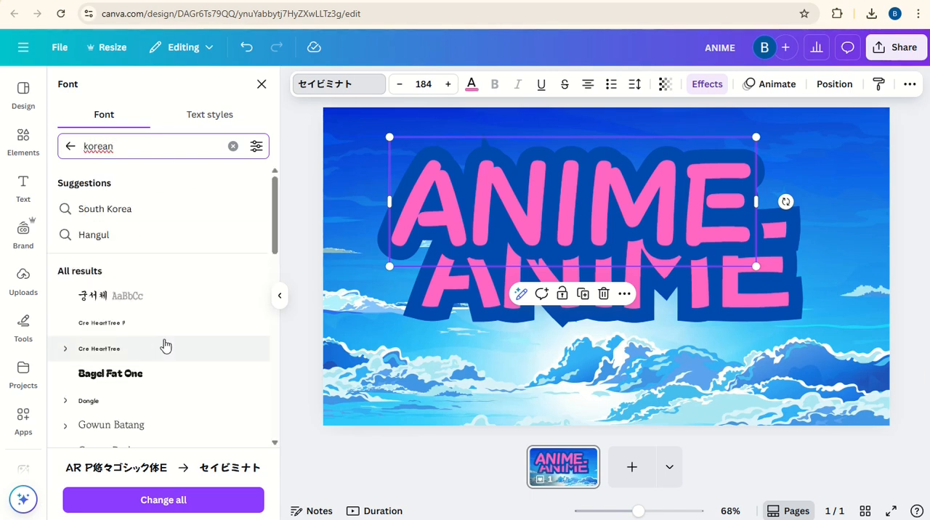
left_click(110, 295)
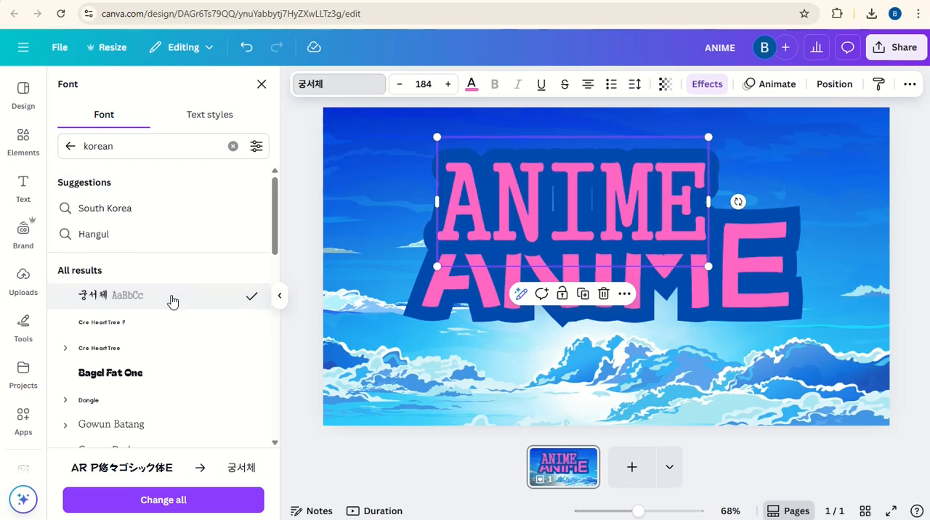
scroll("down", 3)
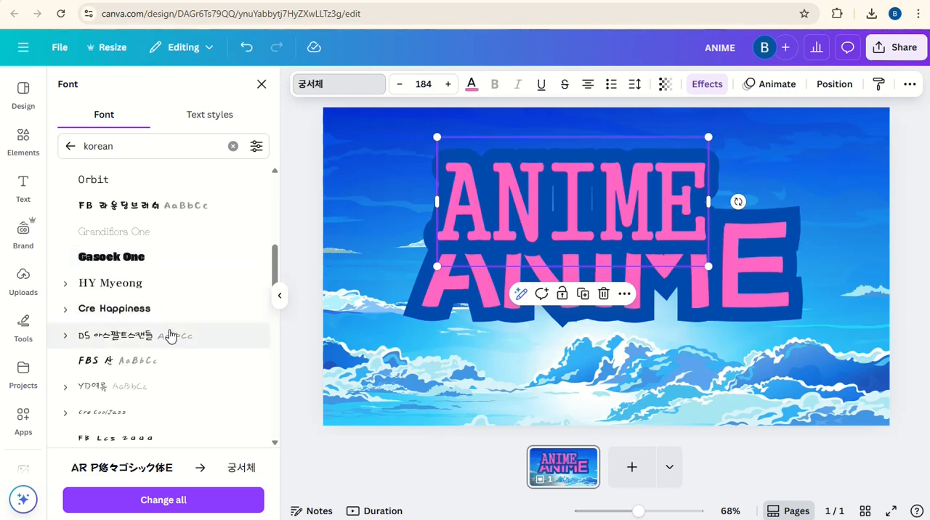
left_click(110, 256)
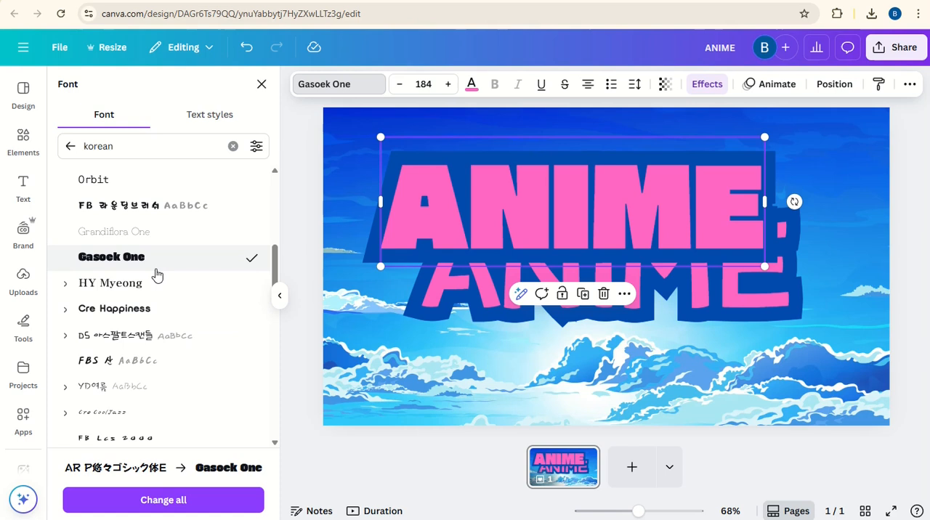
mouse_move(305, 310)
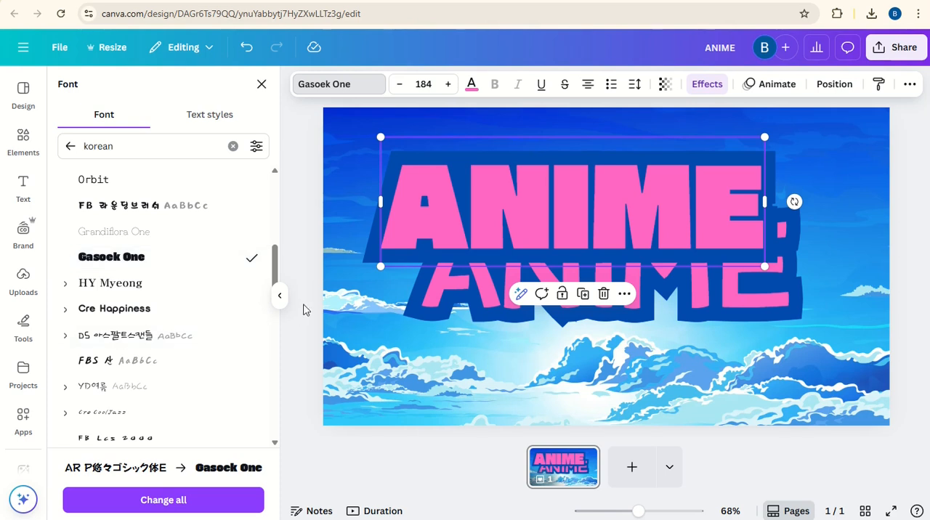